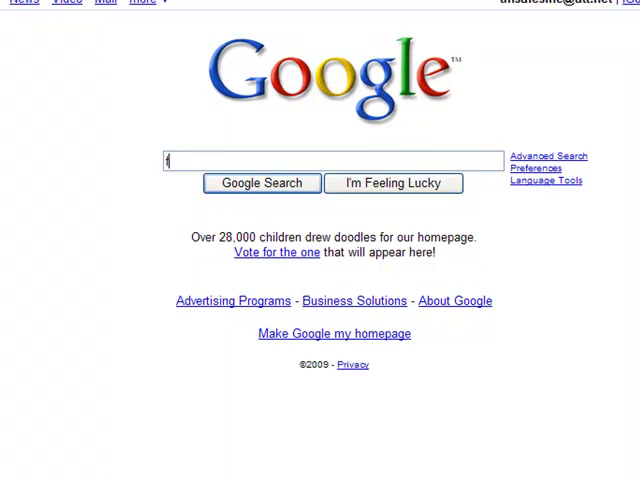
Step: Search Google for "fat gut" and bring up its results page
type("at a")
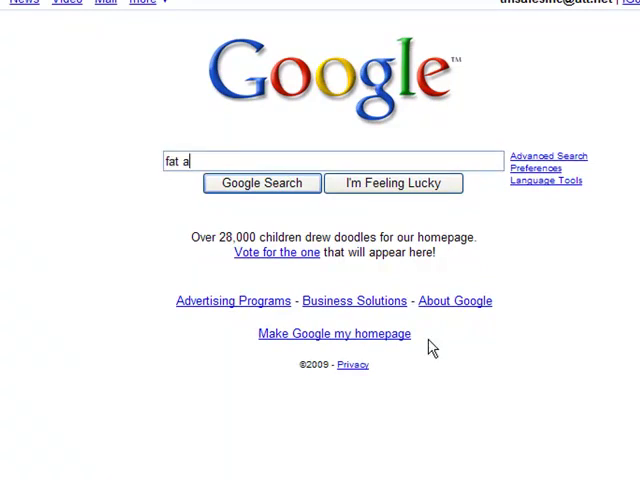
key("Backspace")
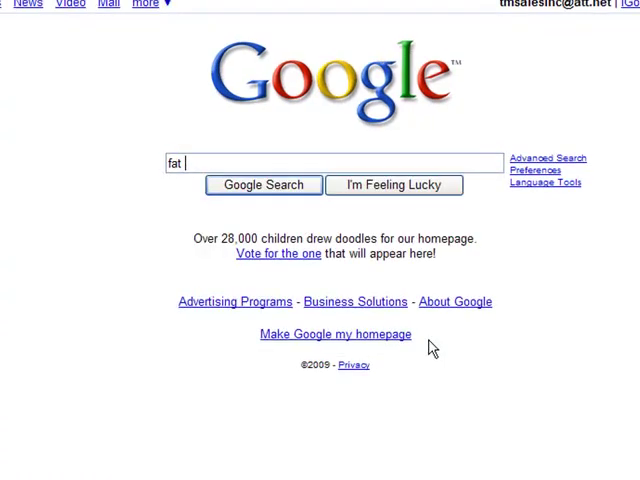
type("gut")
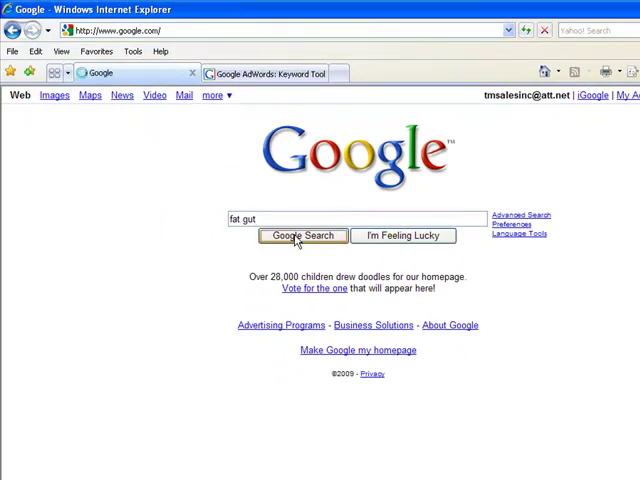
left_click(300, 236)
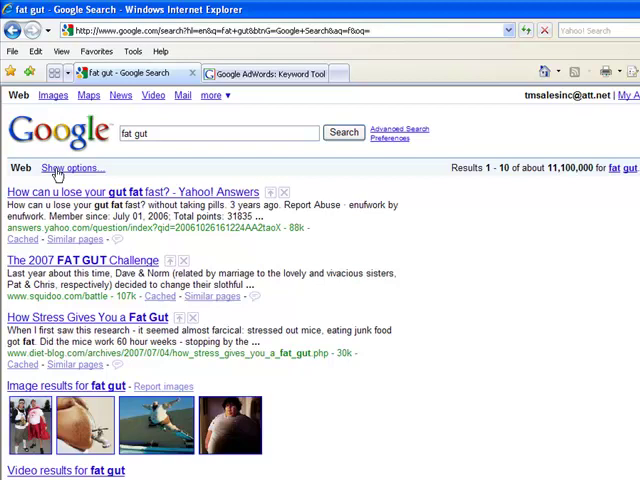
Step: Show the Wonder Wheel for fat gut and follow abdominal fat to get rid of abdominal fat
left_click(72, 168)
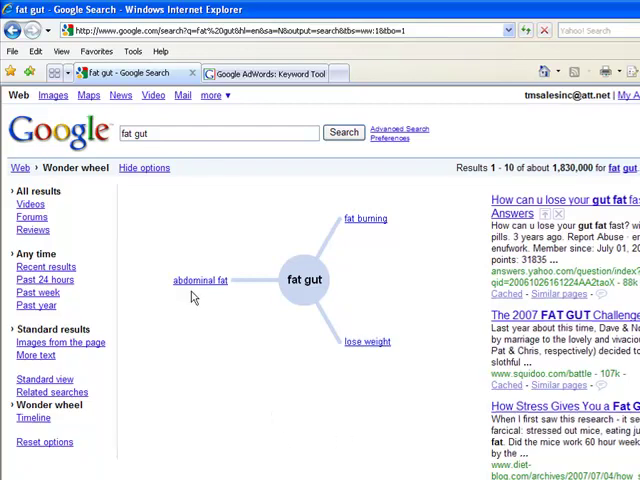
left_click(204, 280)
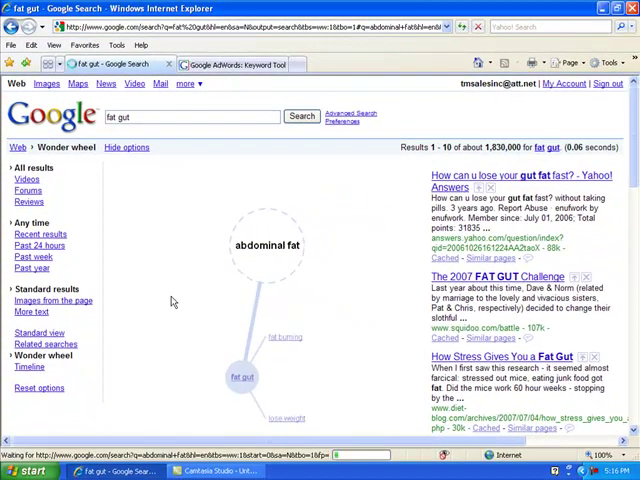
left_click(266, 244)
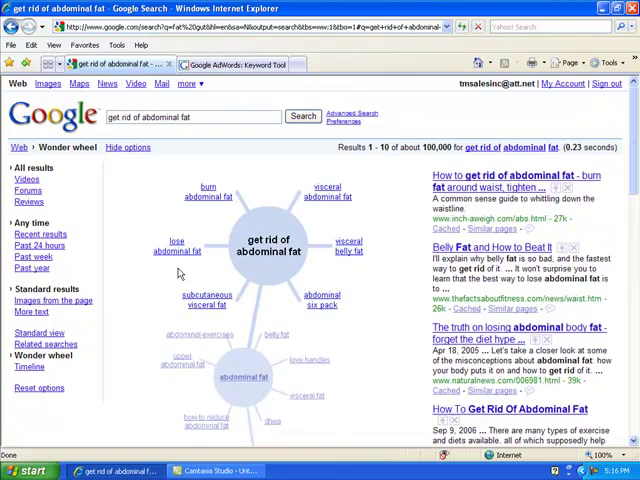
Step: Explore the lose abdominal fat phrases, then return to get rid of abdominal fat
left_click(176, 246)
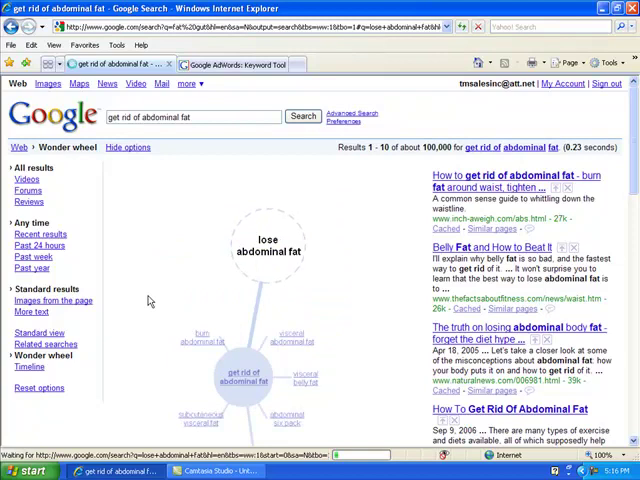
left_click(268, 244)
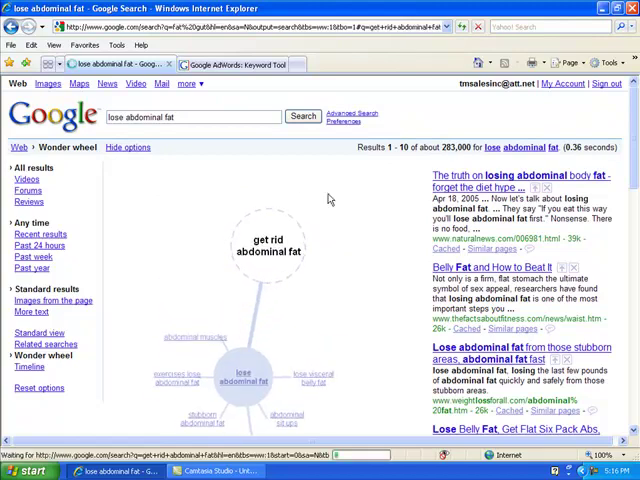
left_click(268, 244)
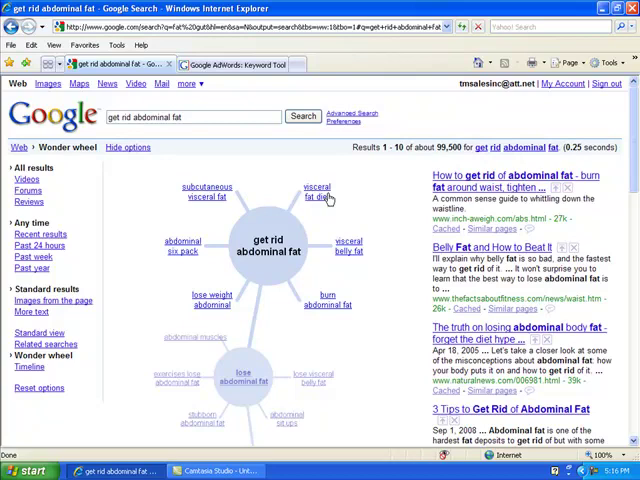
mouse_move(380, 336)
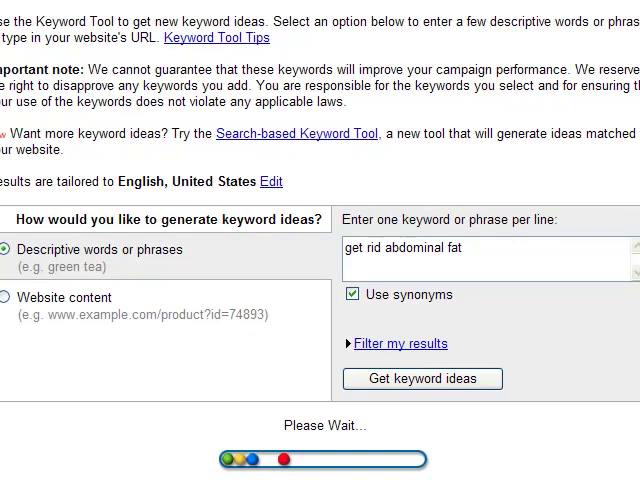
Step: Generate keyword ideas for "get rid abdominal fat" and start reviewing the list
left_click(420, 378)
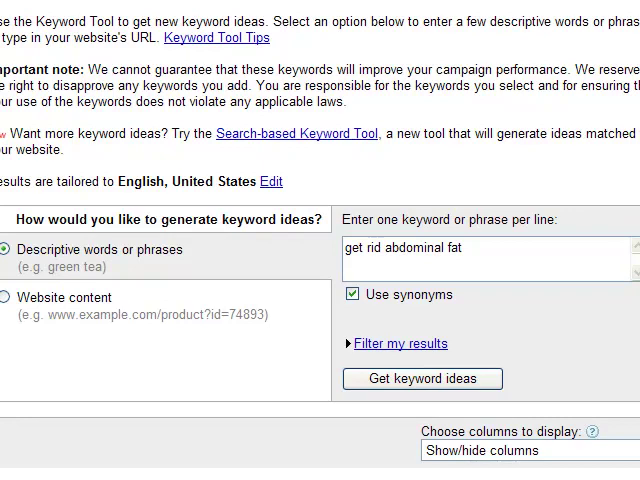
left_click(422, 378)
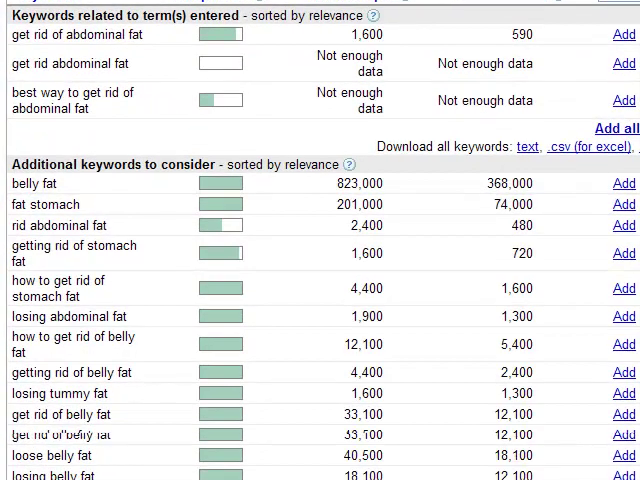
scroll("down", 3)
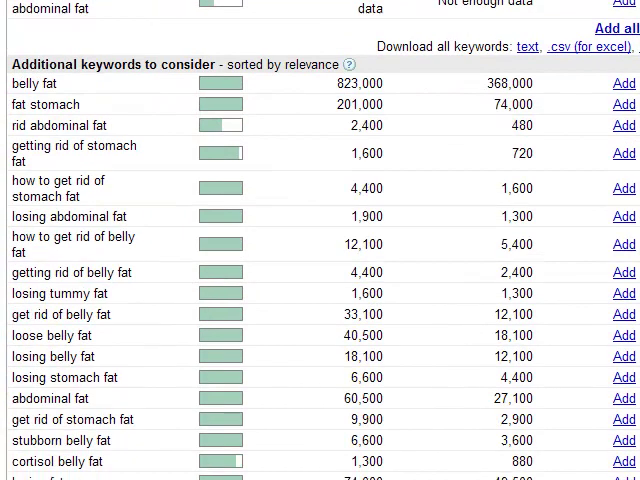
scroll("down", 3)
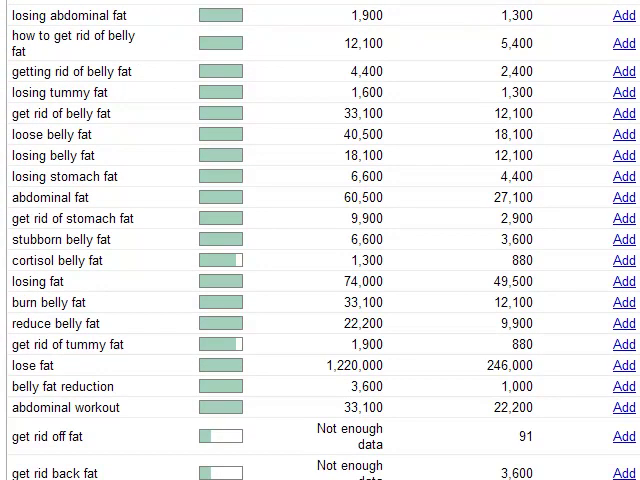
scroll("down", 3)
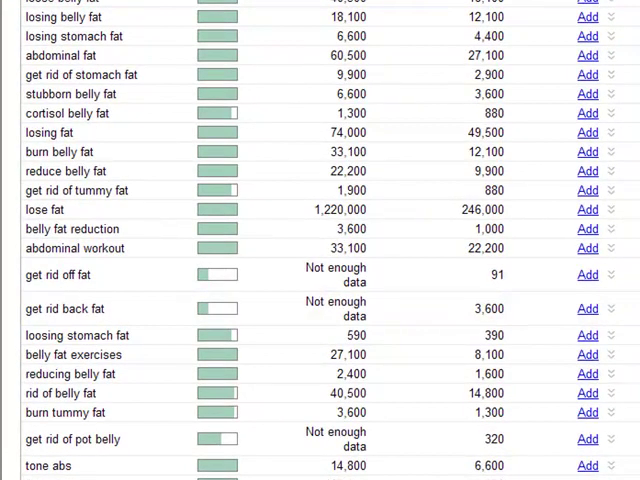
scroll("down", 3)
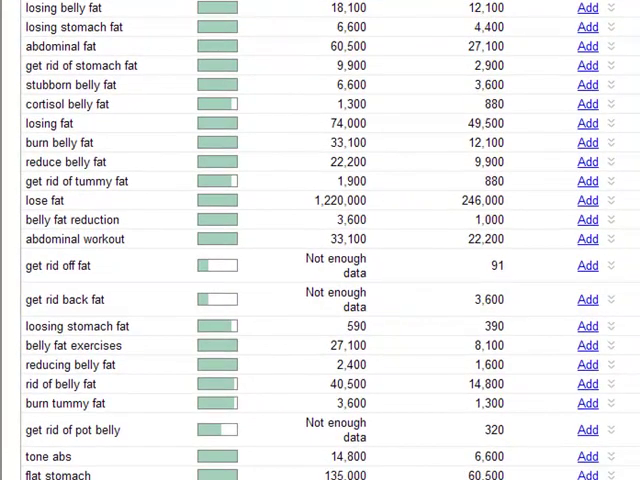
Step: Review the additional belly-fat keywords' search volumes and competition down to obesity
scroll("down", 3)
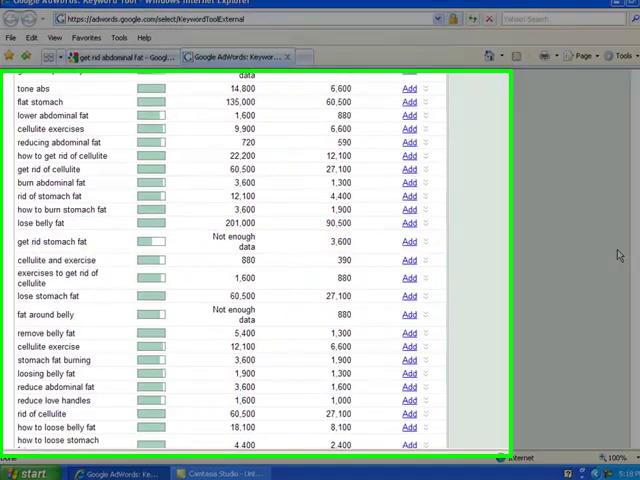
scroll("down", 3)
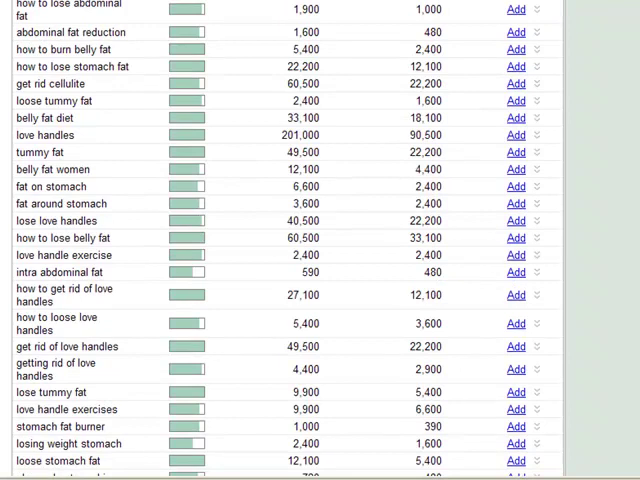
scroll("down", 3)
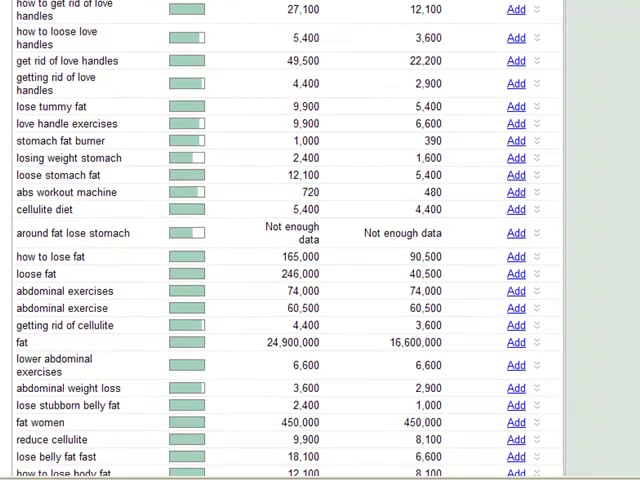
scroll("down", 3)
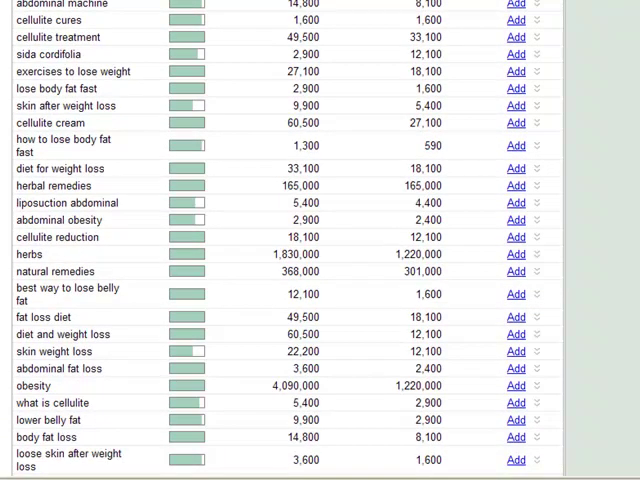
scroll("down", 3)
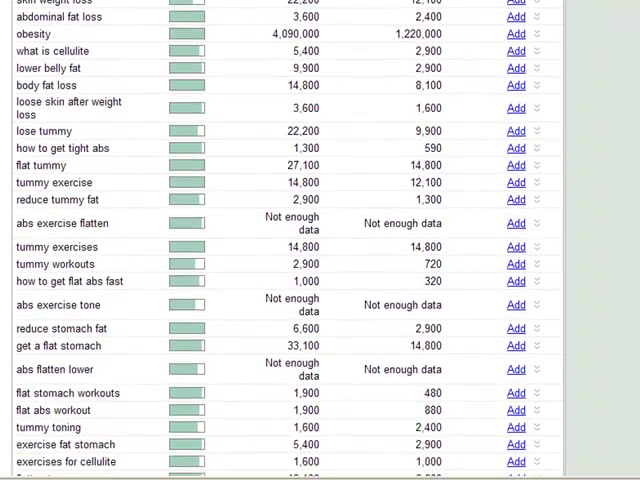
scroll("down", 3)
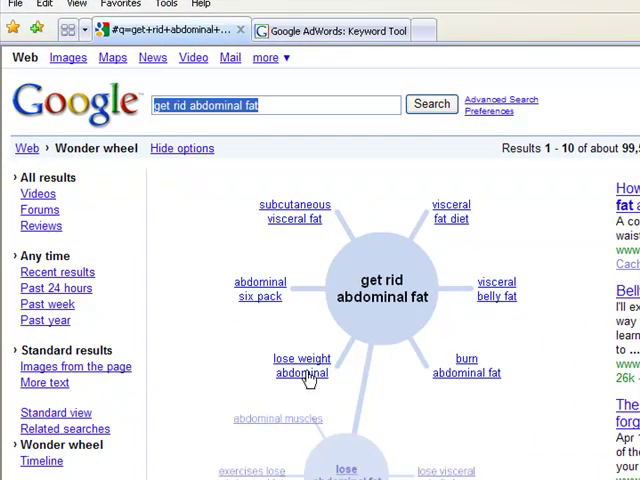
Step: Follow the Wonder Wheel through lose weight abdominal and abdominal exercises lose weight
left_click(302, 372)
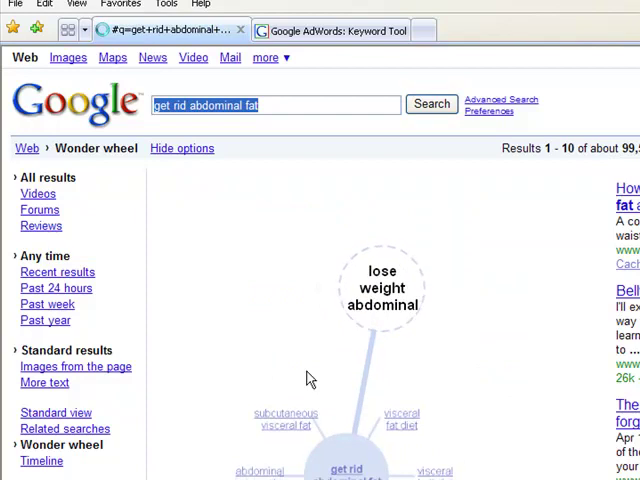
left_click(382, 288)
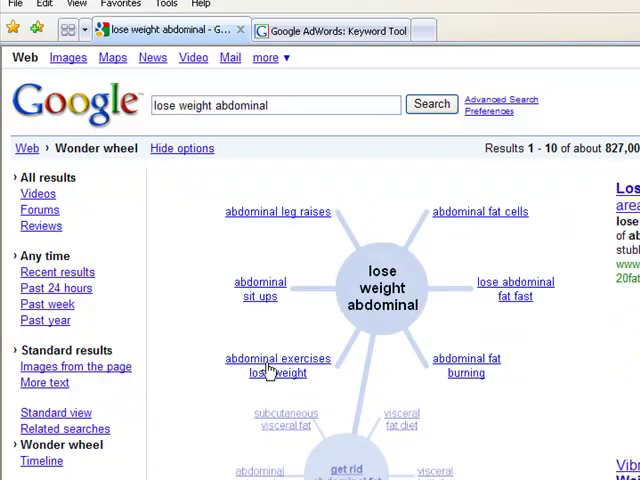
left_click(276, 364)
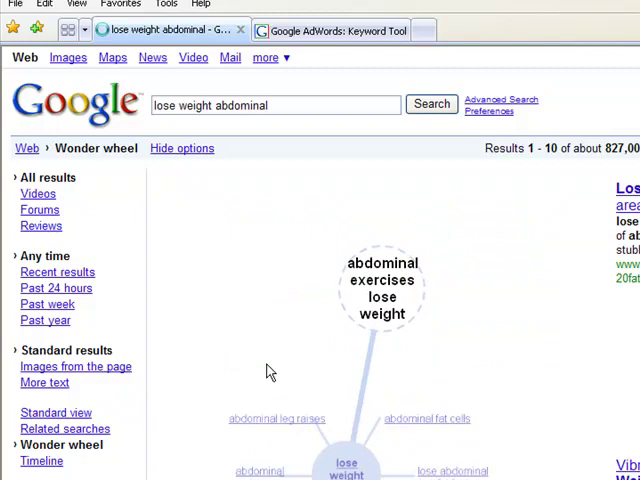
left_click(382, 288)
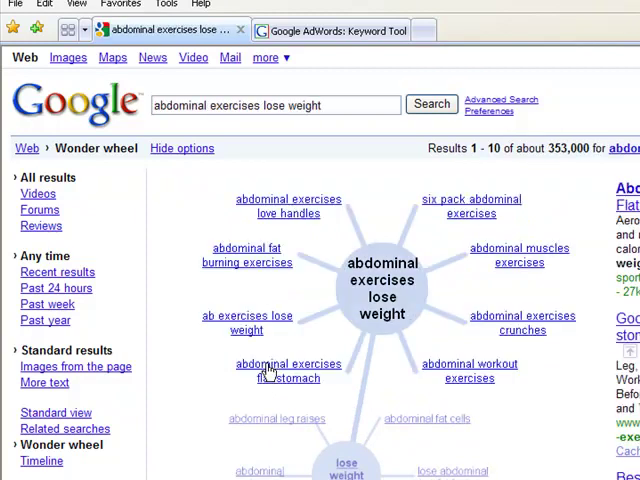
mouse_move(238, 262)
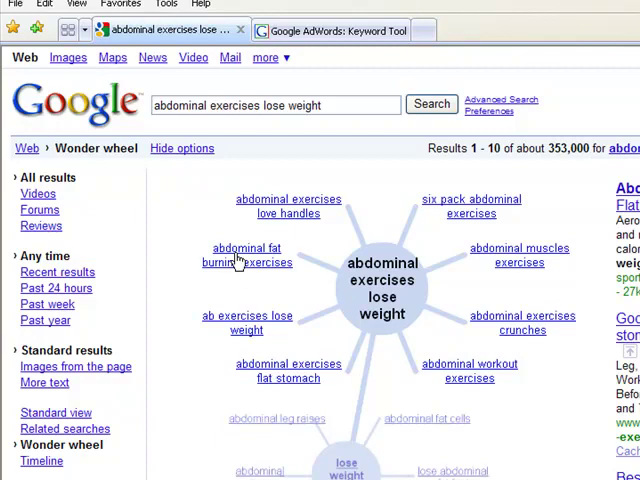
Step: Continue from abdominal fat burning exercises to lose belly fat and lose belly fat naturally
left_click(246, 256)
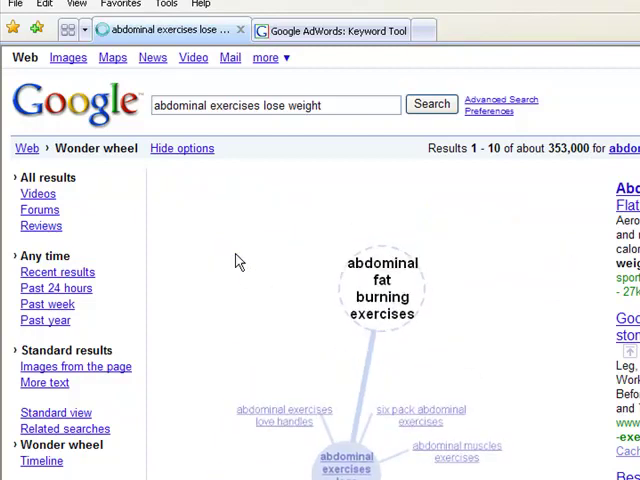
left_click(382, 288)
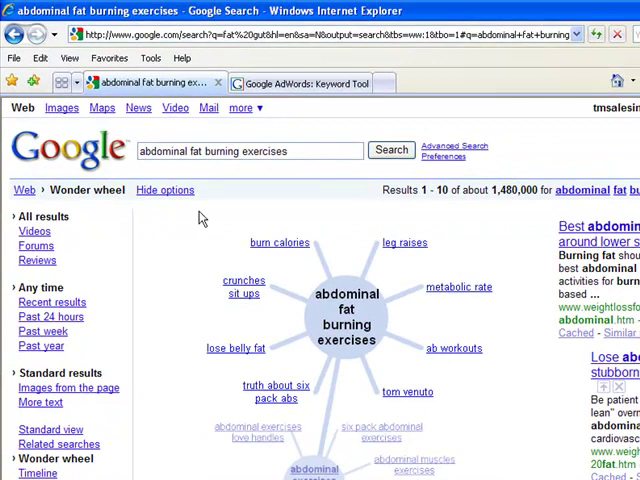
mouse_move(220, 348)
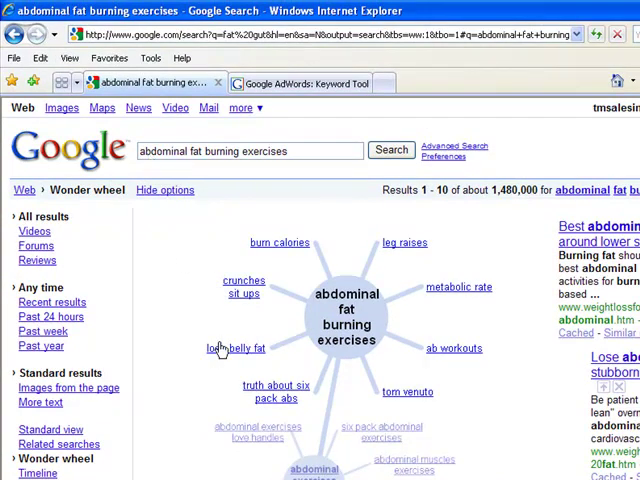
left_click(230, 348)
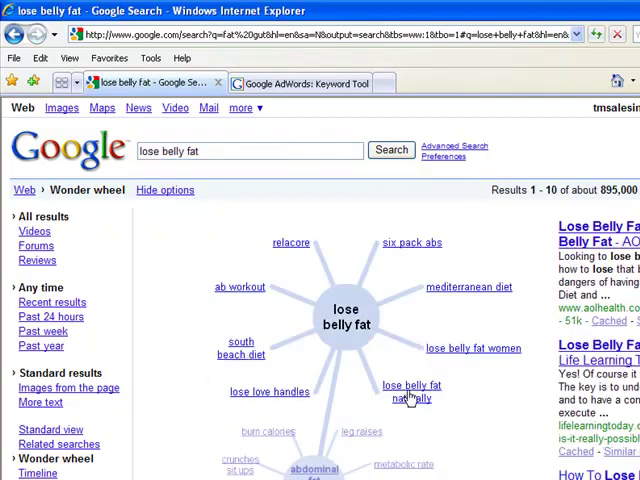
left_click(410, 392)
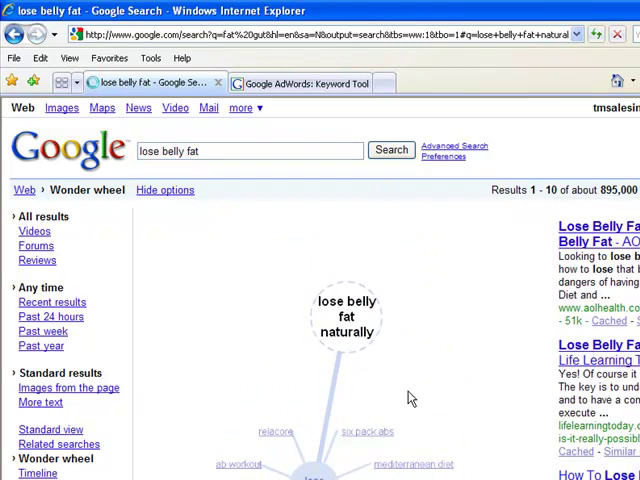
left_click(346, 316)
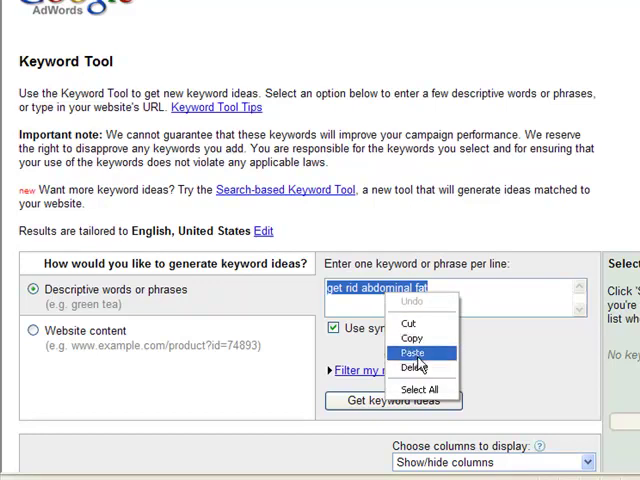
Step: Paste "lose belly fat naturally" into the keyword box and get its keyword ideas
left_click(412, 352)
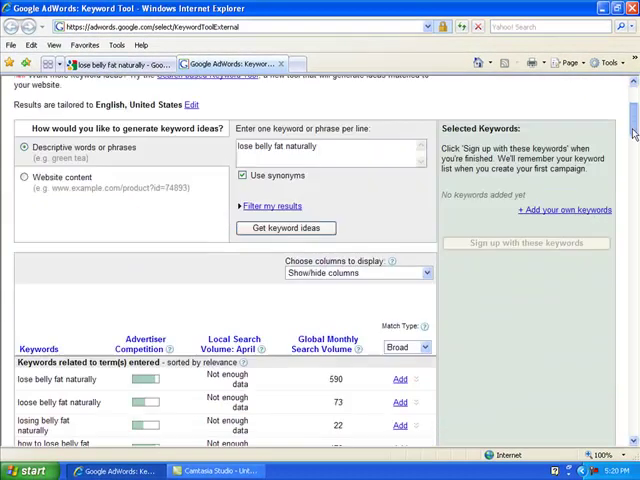
scroll("down", 3)
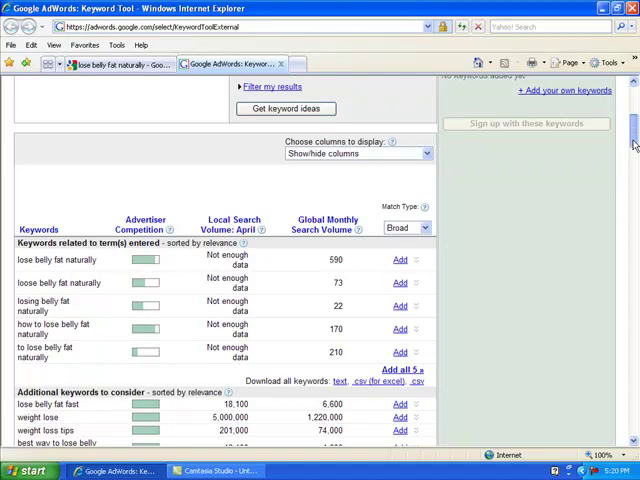
scroll("down", 3)
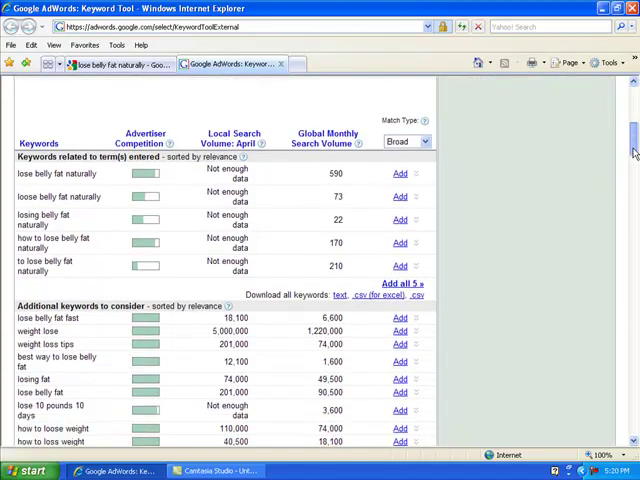
scroll("down", 3)
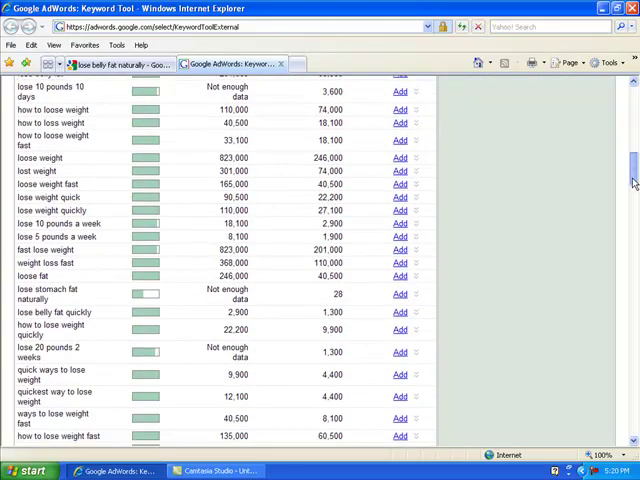
Step: Review competition and search volumes through the lose belly fat naturally results
scroll("down", 3)
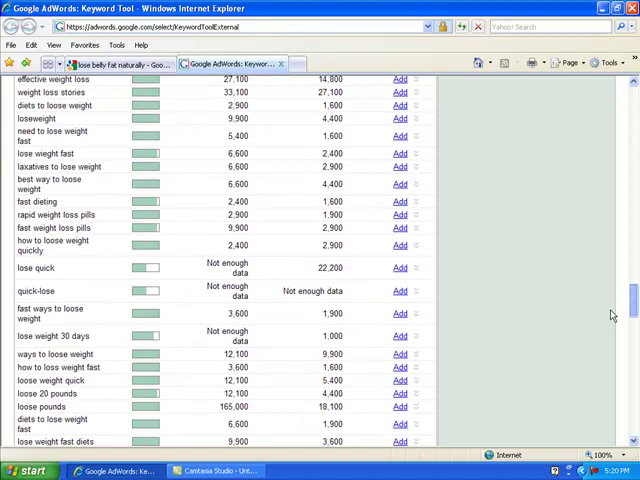
scroll("down", 3)
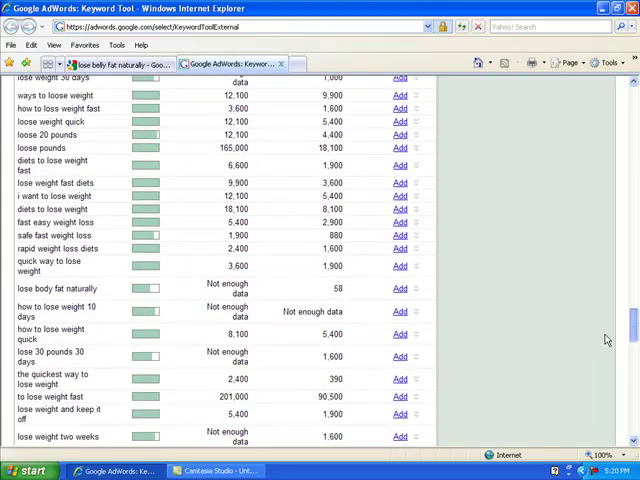
scroll("down", 3)
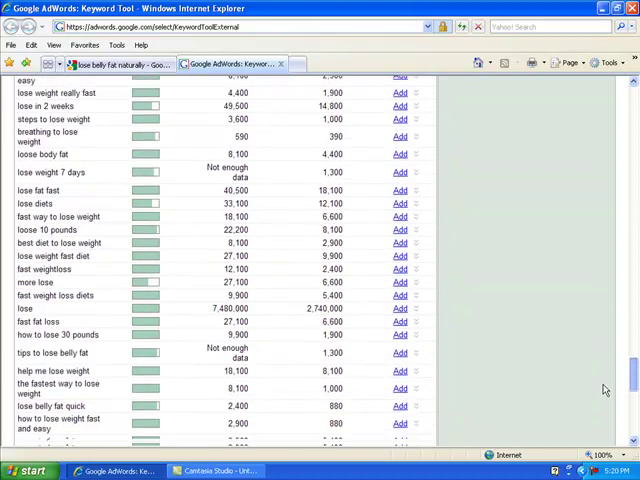
scroll("down", 3)
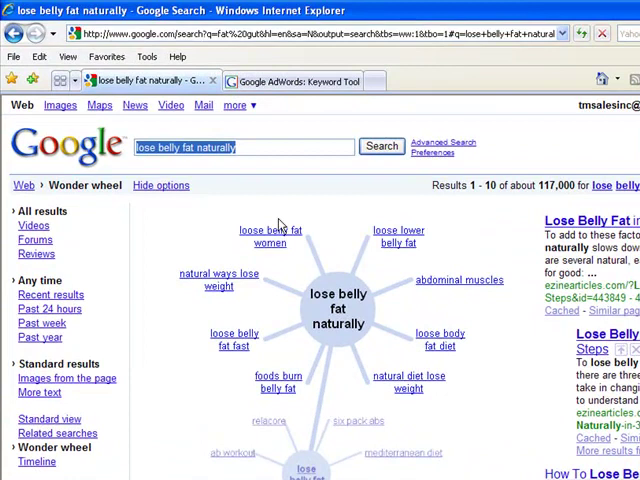
Step: Center the wheel on "loose belly fat women", copy the phrase and return to the Keyword Tool
left_click(268, 236)
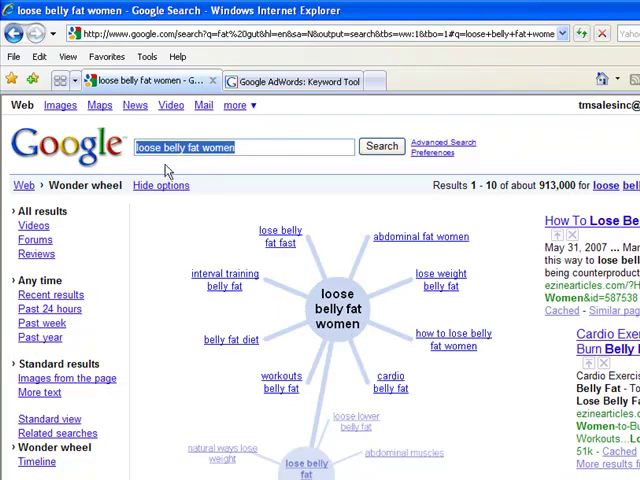
right_click(244, 148)
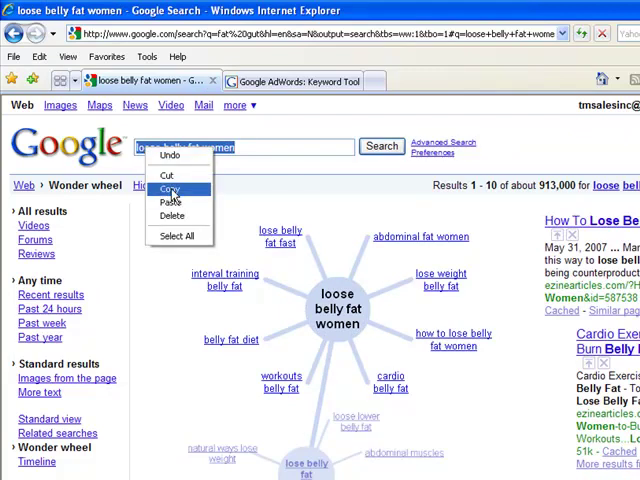
left_click(170, 188)
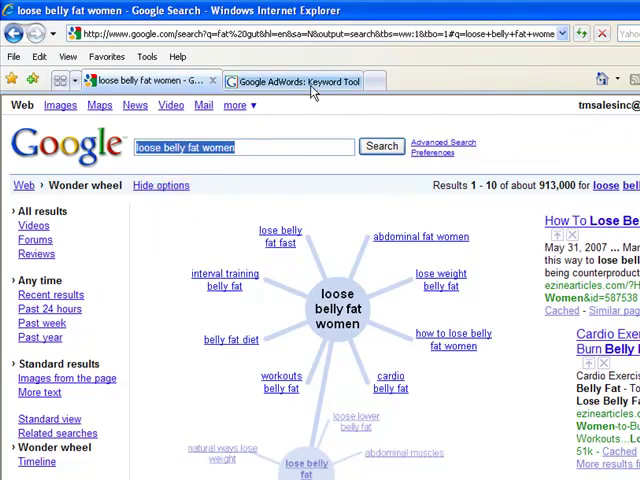
left_click(296, 80)
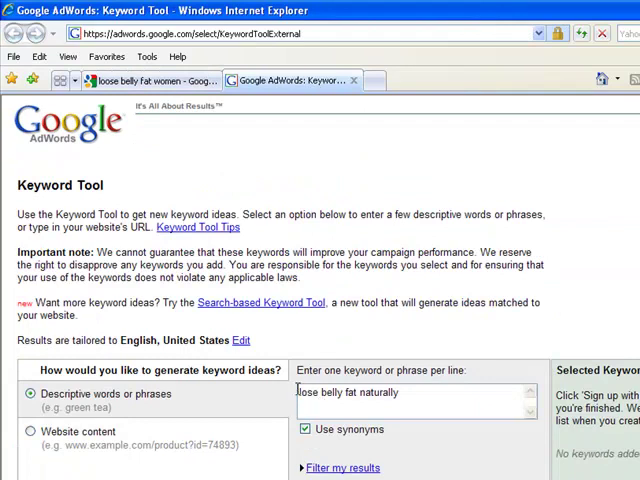
Step: Replace the keyword box phrase with "loose belly fat women" and fetch its keyword ideas
double_click(350, 392)
type("wome")
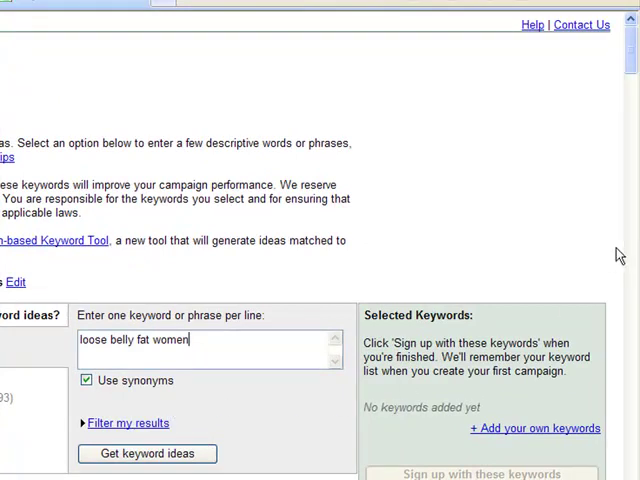
left_click(148, 452)
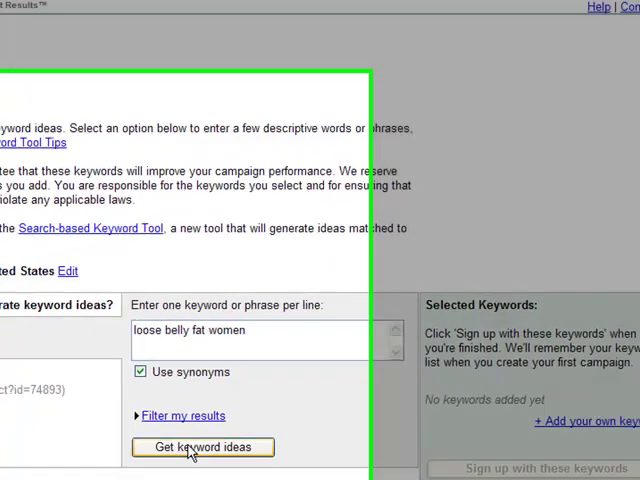
left_click(202, 448)
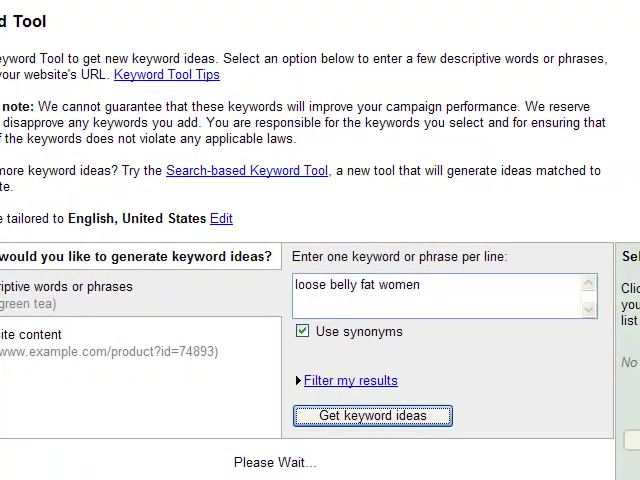
left_click(372, 416)
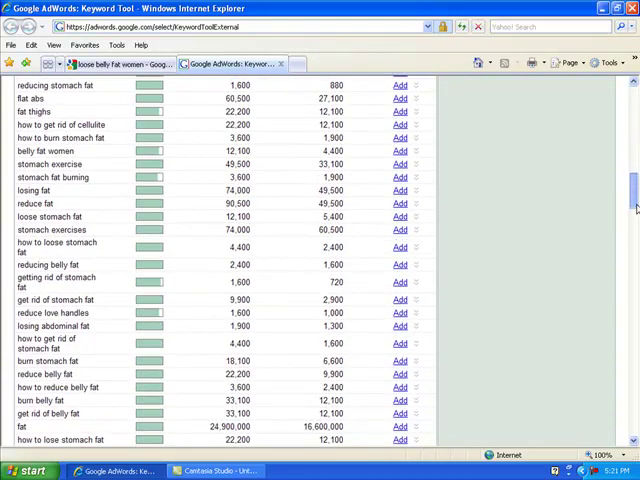
Step: Review the loose belly fat women keyword ideas such as burn fat and lose belly fat
scroll("down", 3)
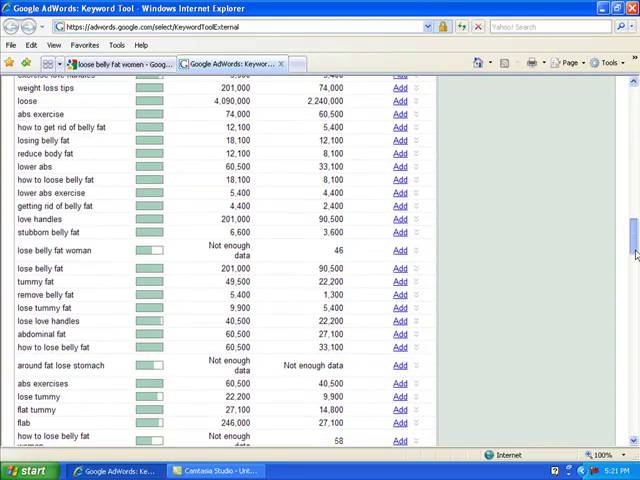
scroll("down", 3)
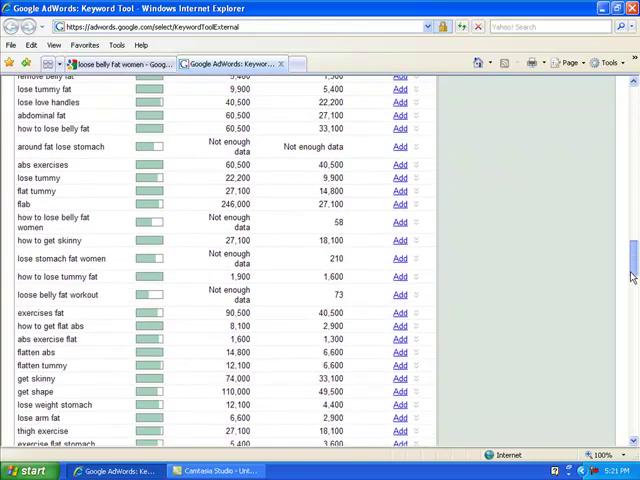
scroll("down", 3)
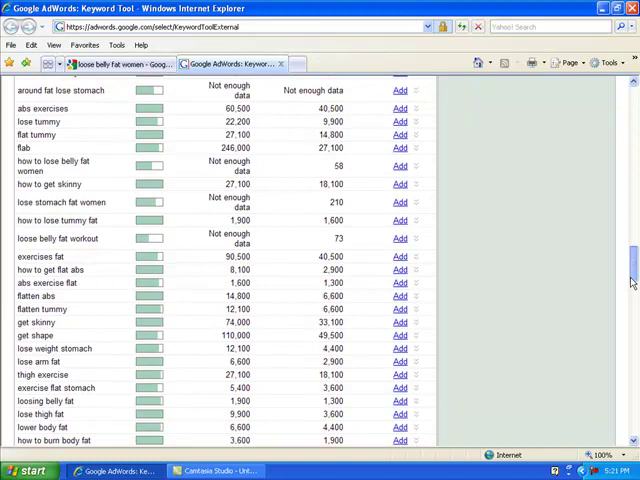
scroll("down", 3)
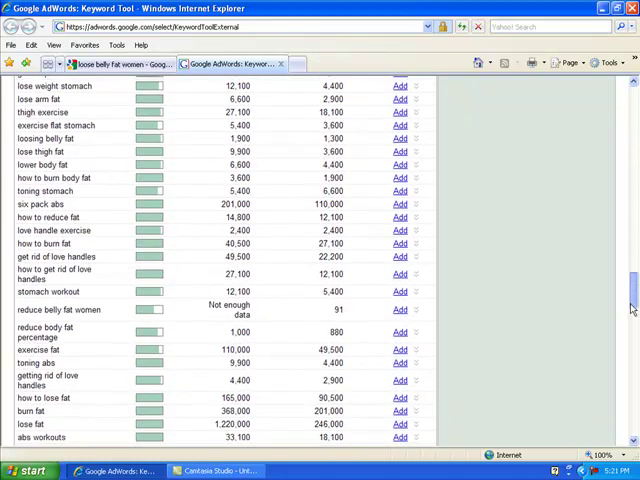
scroll("down", 3)
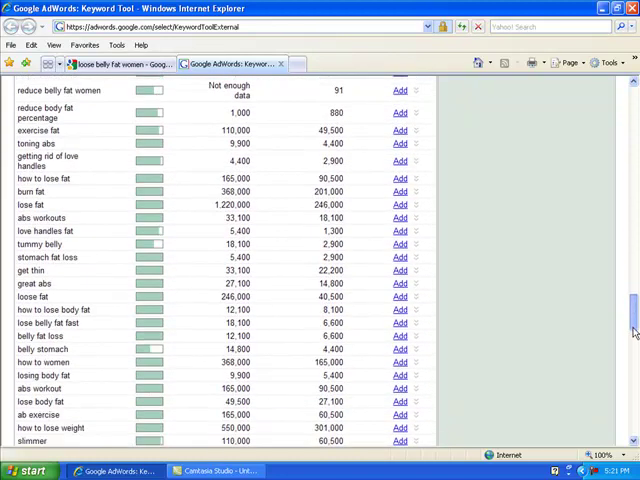
Step: Select the phrase "belly stomach" from the results to research next
scroll("down", 3)
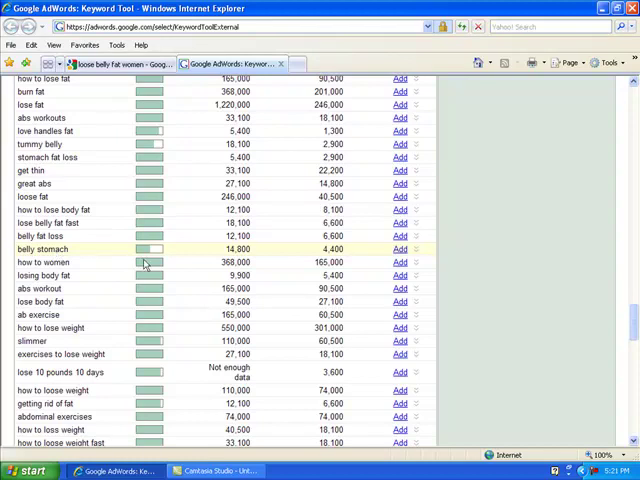
scroll("down", 3)
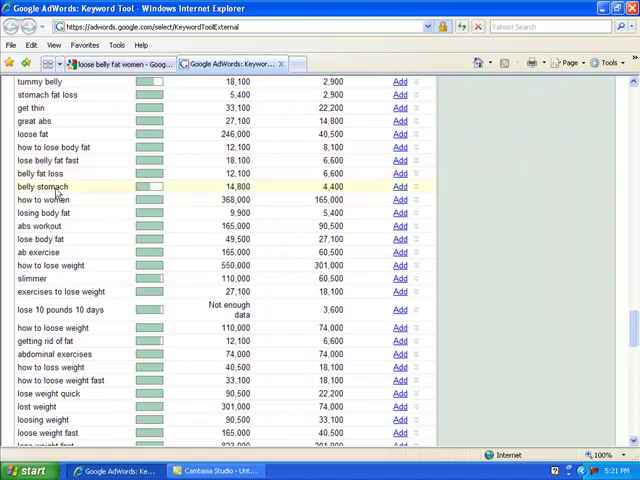
mouse_move(76, 196)
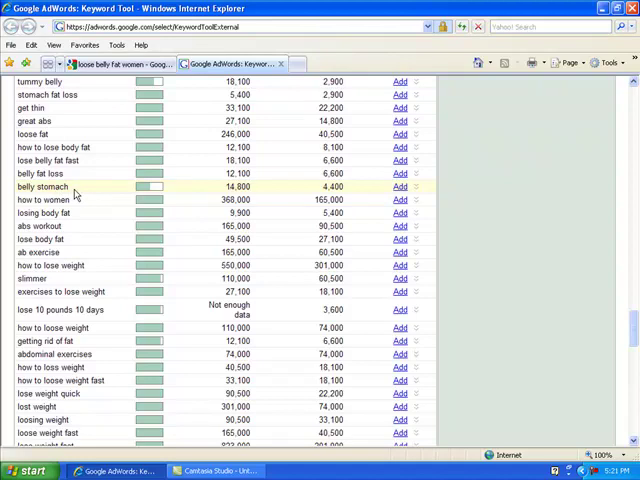
double_click(40, 188)
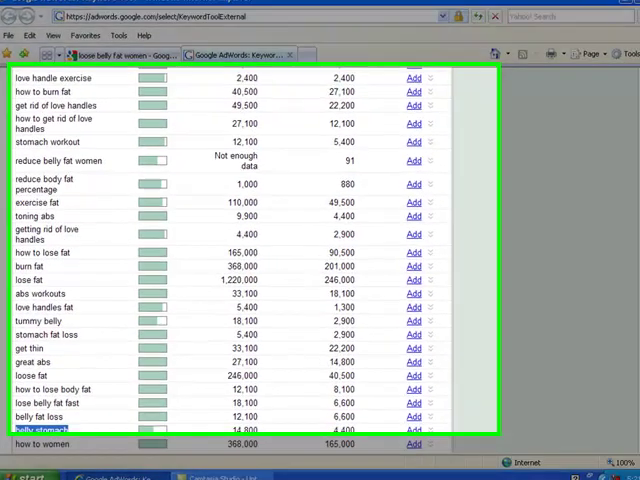
scroll("down", 3)
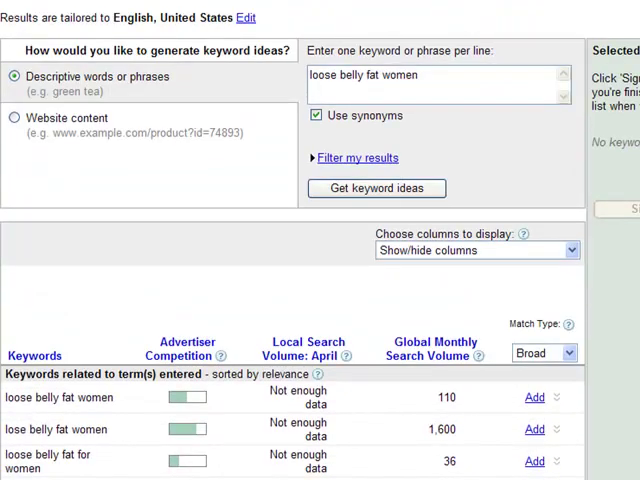
Step: Paste "belly stomach" over the old query and request its keyword ideas
scroll("down", 3)
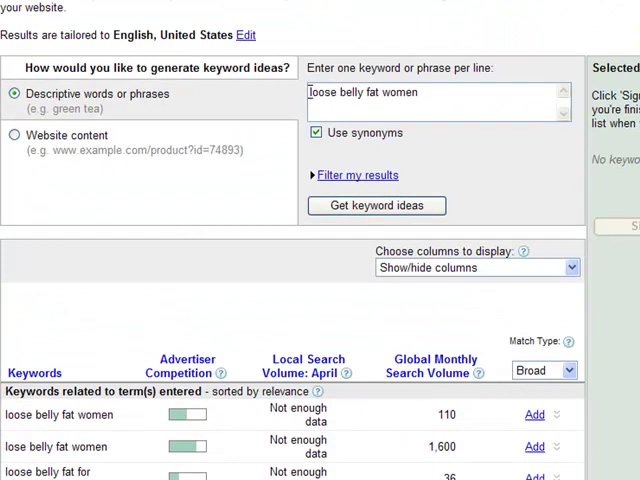
right_click(380, 204)
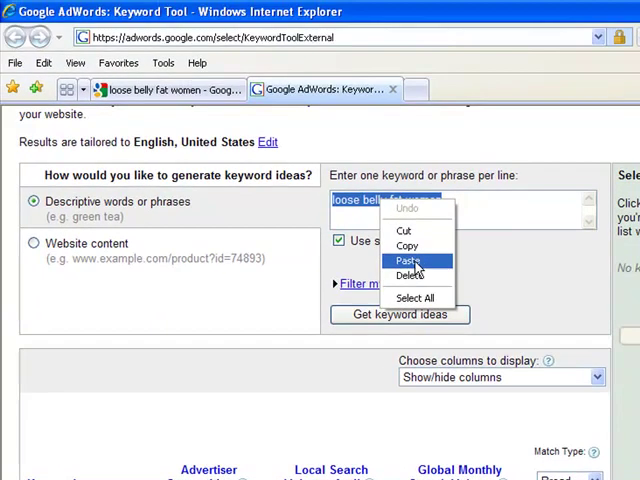
left_click(408, 260)
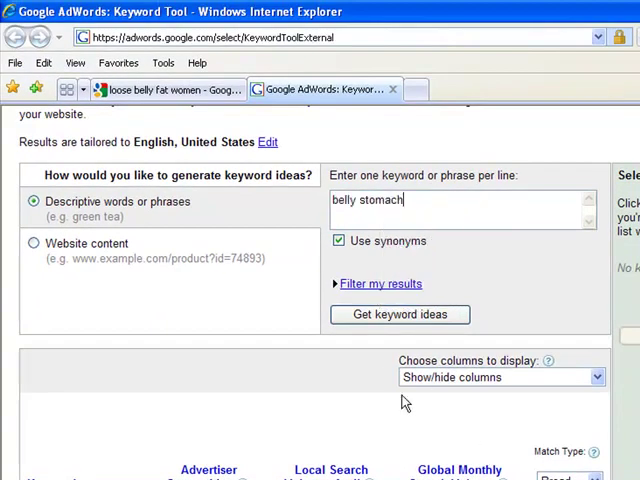
left_click(400, 314)
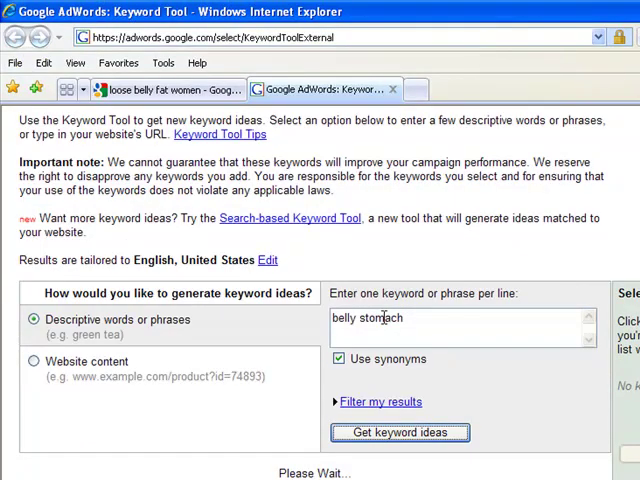
left_click(400, 432)
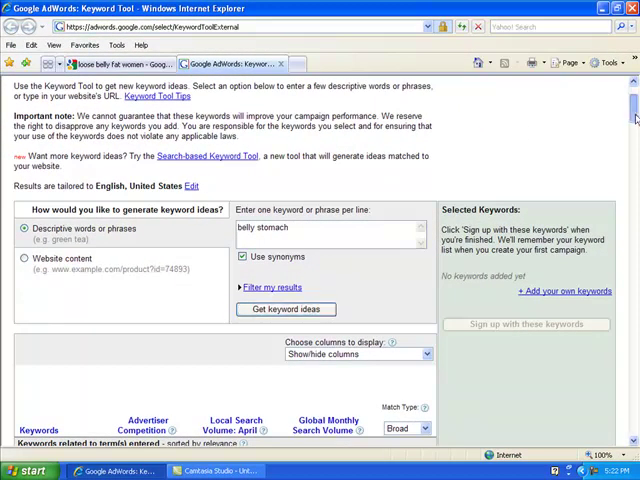
scroll("down", 3)
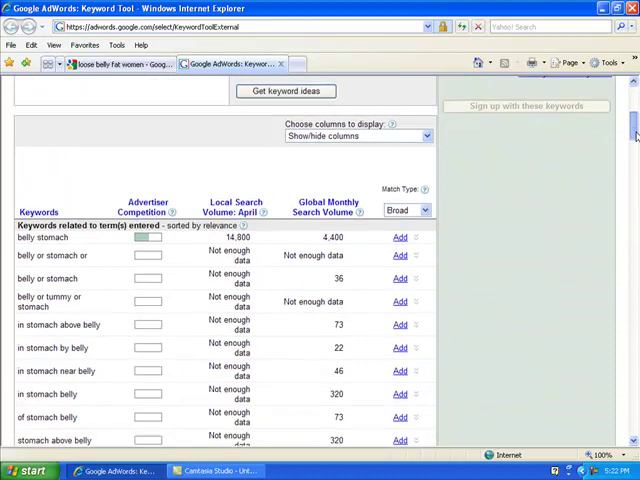
scroll("down", 3)
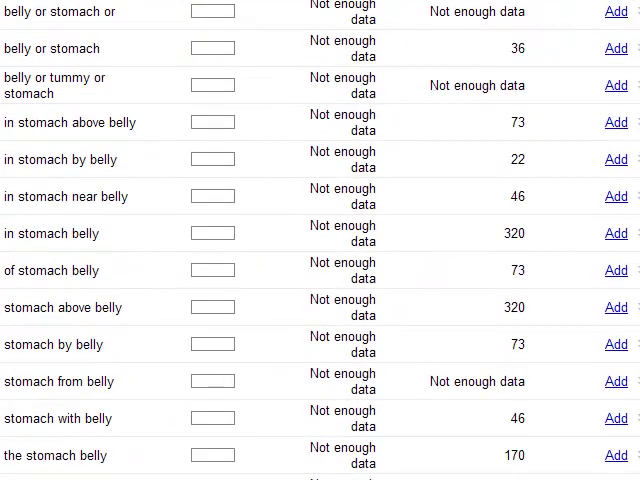
scroll("down", 3)
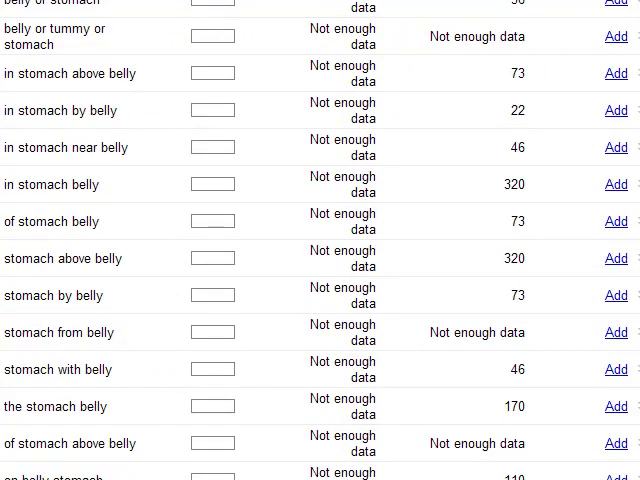
scroll("up", 3)
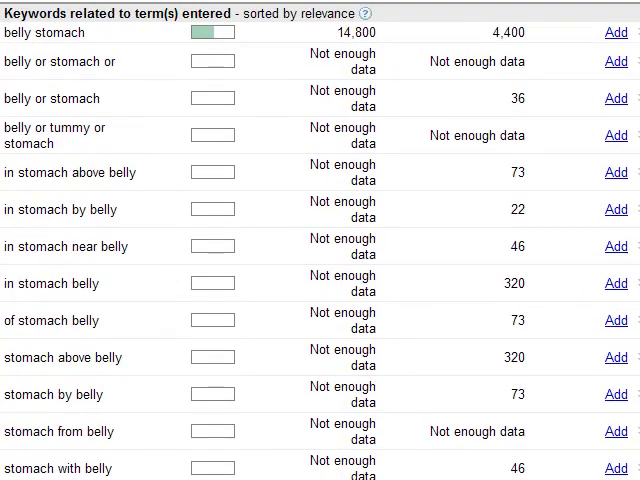
scroll("down", 3)
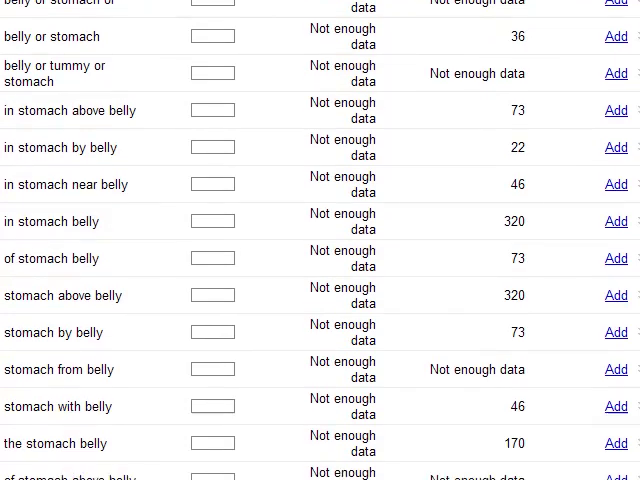
scroll("down", 3)
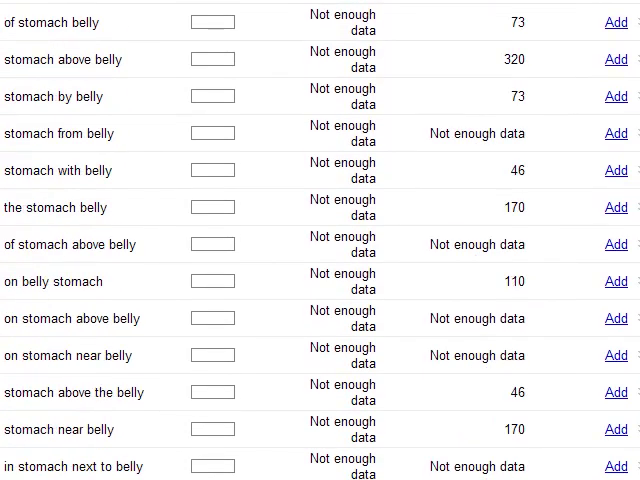
scroll("down", 3)
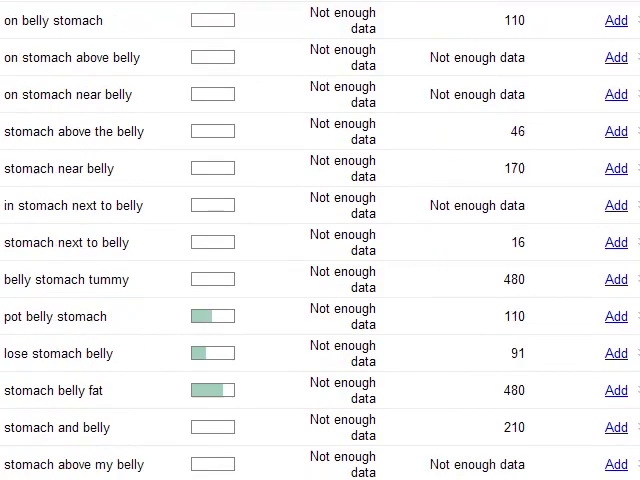
scroll("down", 3)
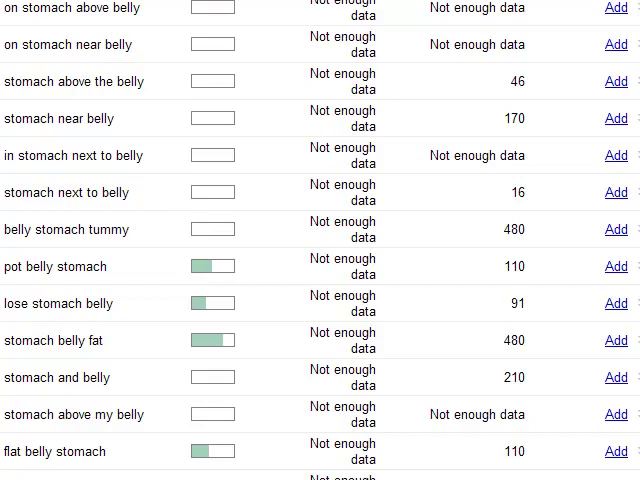
scroll("down", 3)
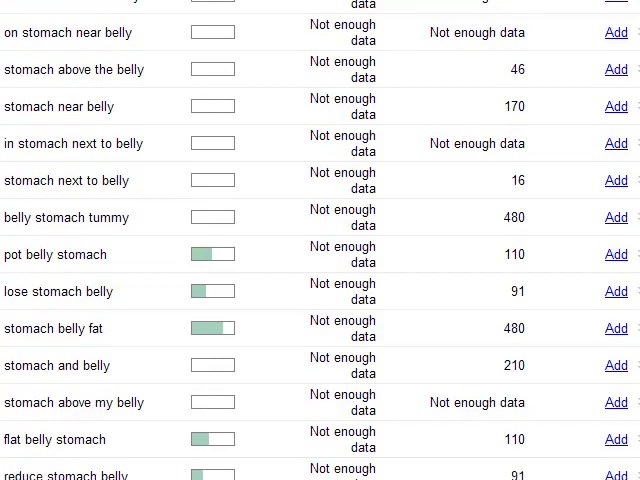
scroll("down", 3)
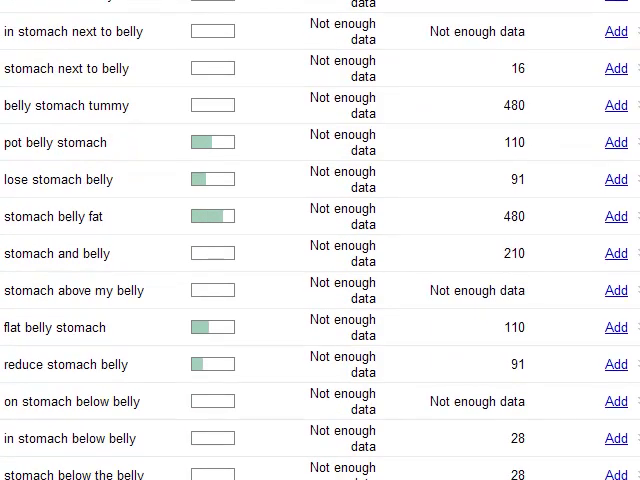
scroll("down", 3)
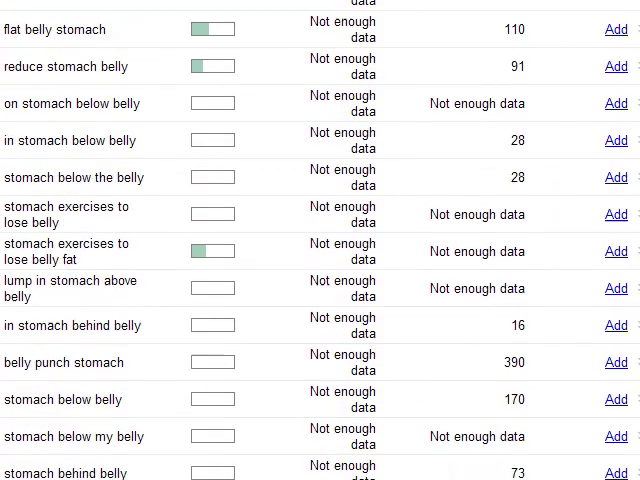
scroll("down", 3)
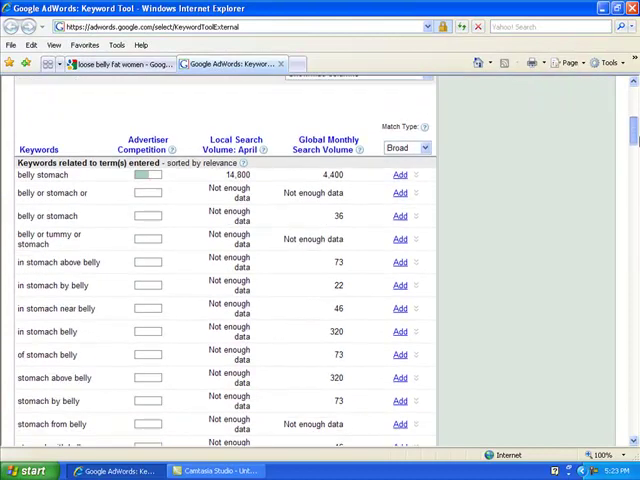
scroll("down", 3)
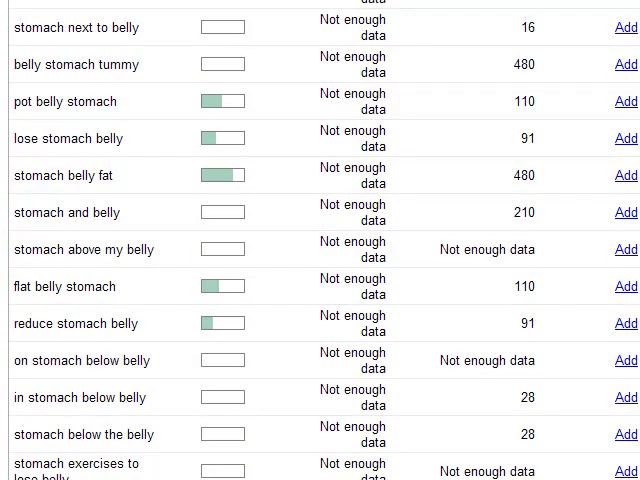
scroll("down", 3)
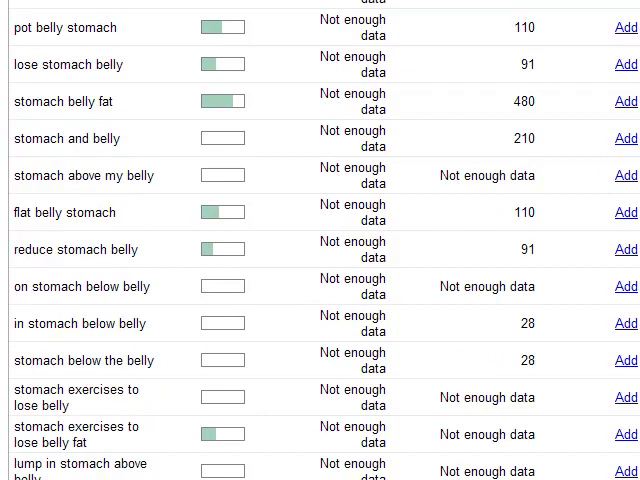
scroll("down", 3)
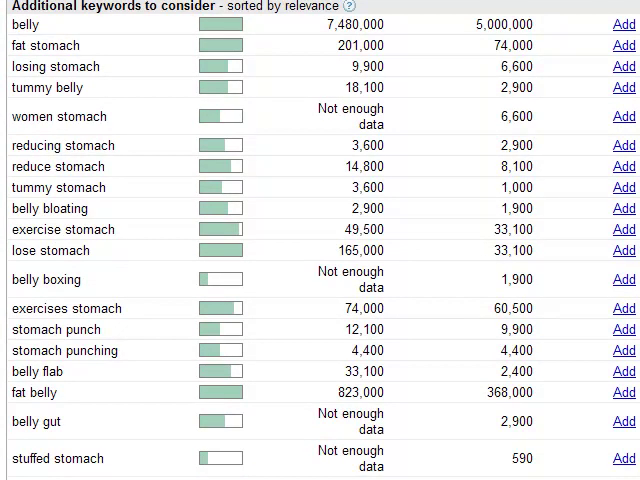
scroll("down", 3)
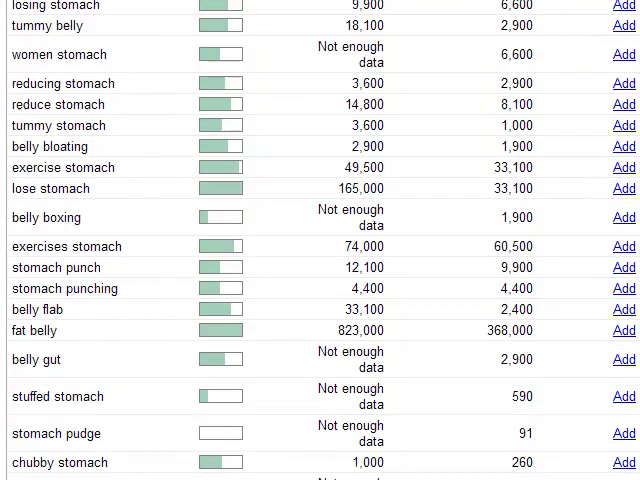
scroll("down", 3)
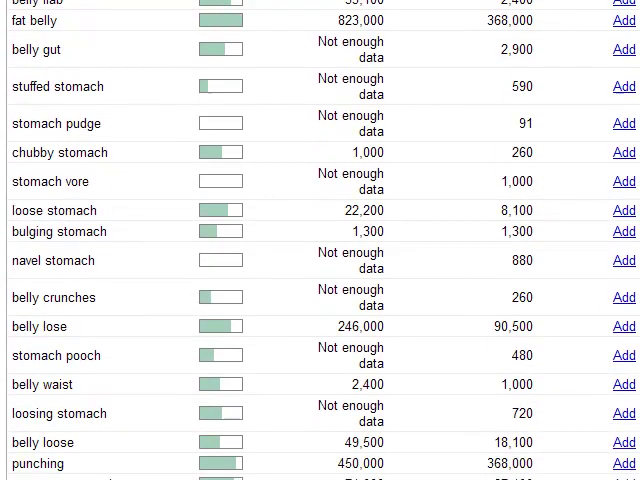
scroll("down", 3)
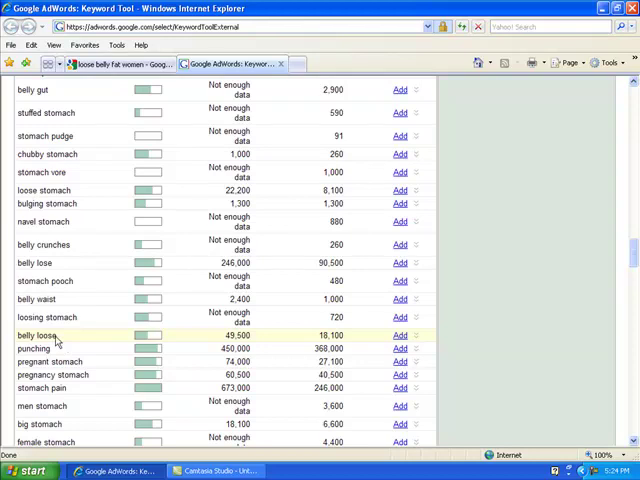
mouse_move(64, 316)
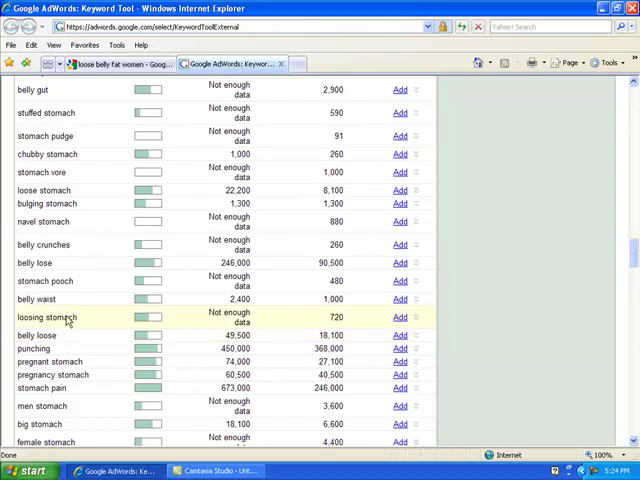
mouse_move(144, 350)
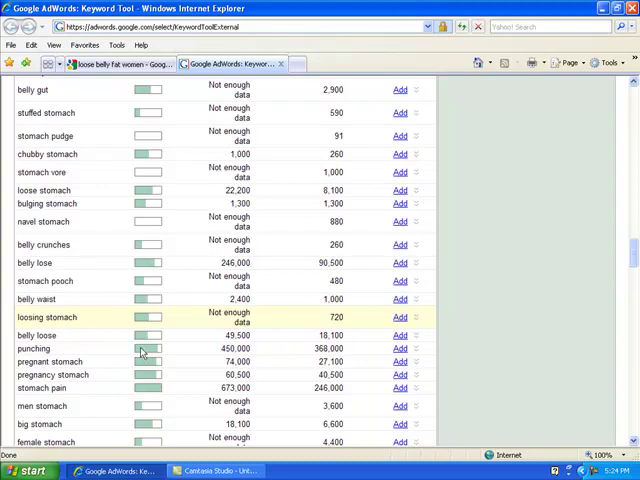